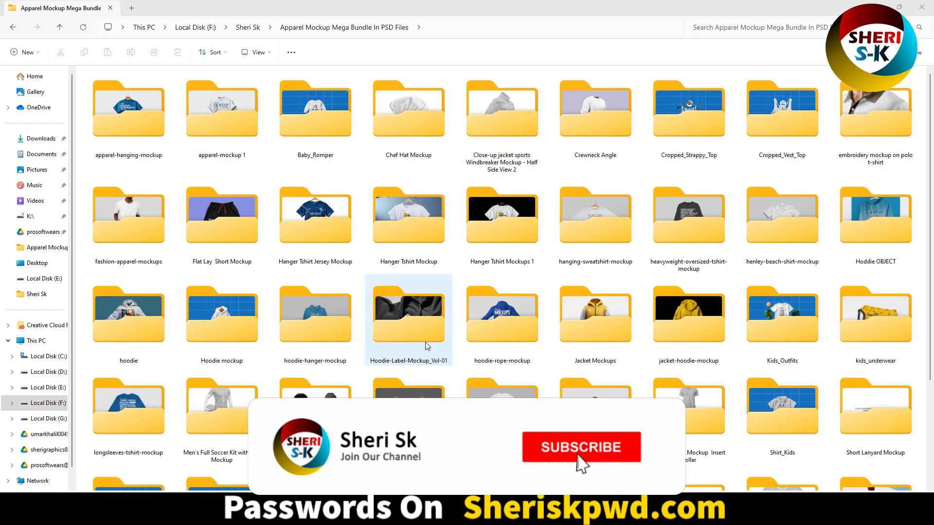
- Browse the mockup bundle and check a folder's size in its Properties dialog
click(581, 447)
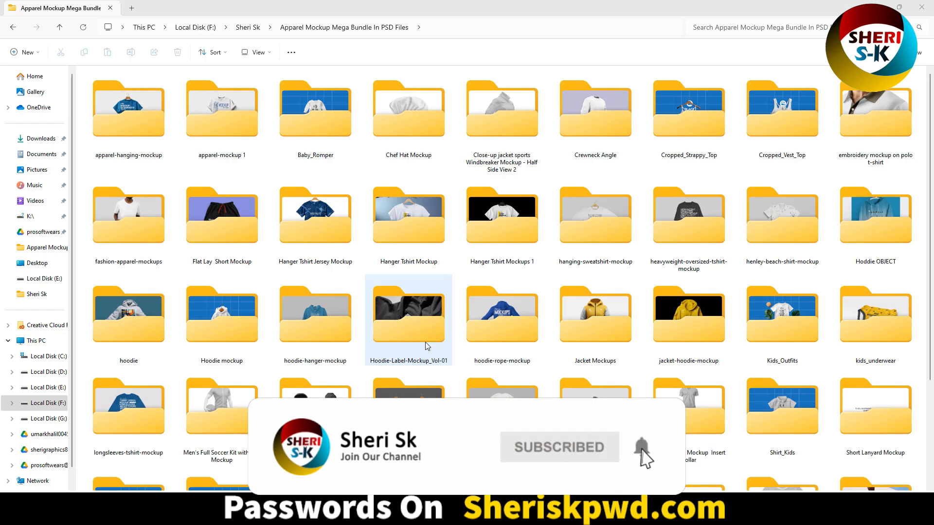
scroll(down, 3)
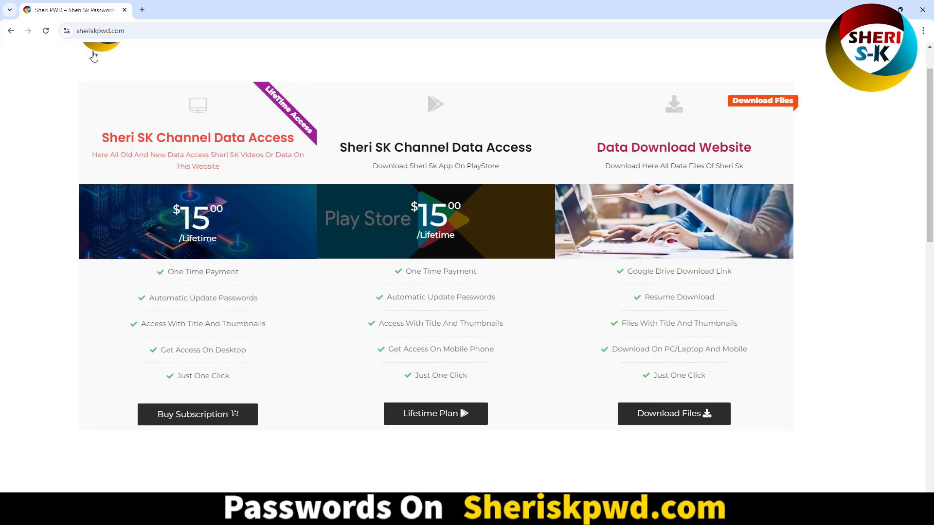
mouse_move(160, 282)
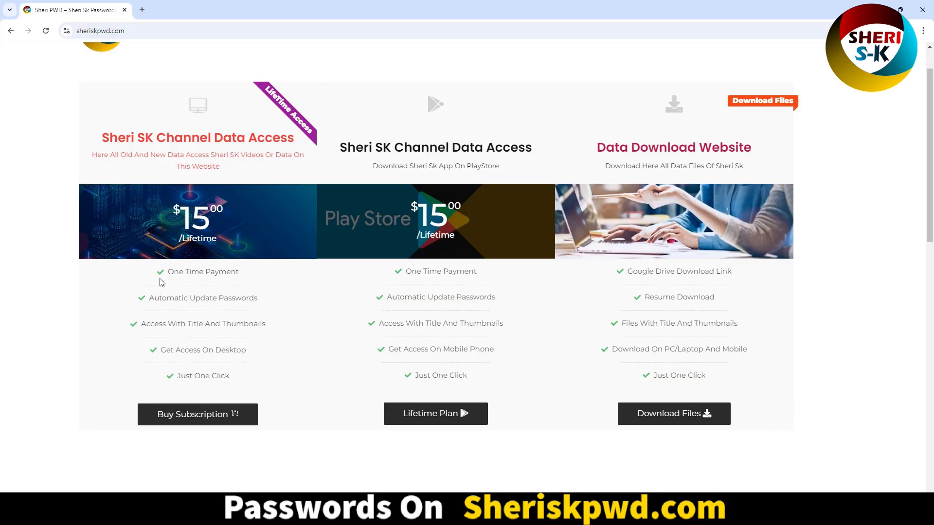
double_click(202, 271)
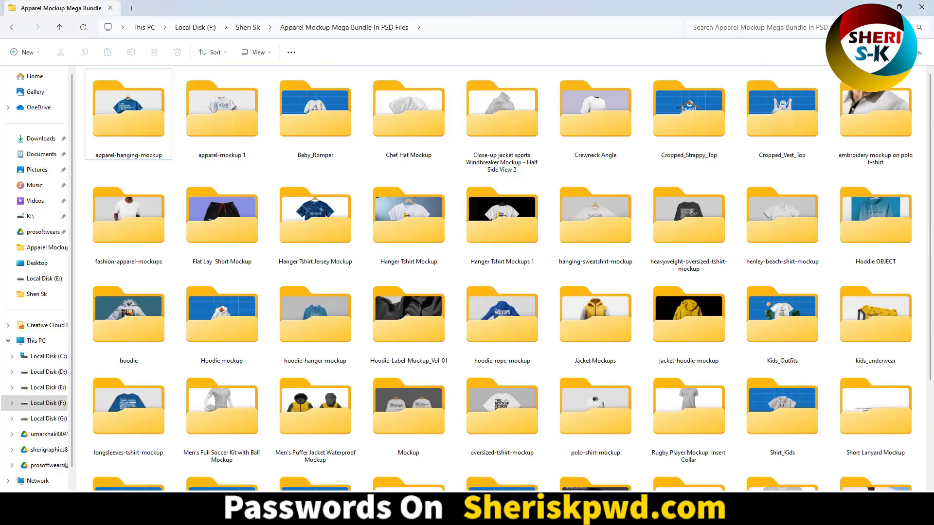
scroll(down, 3)
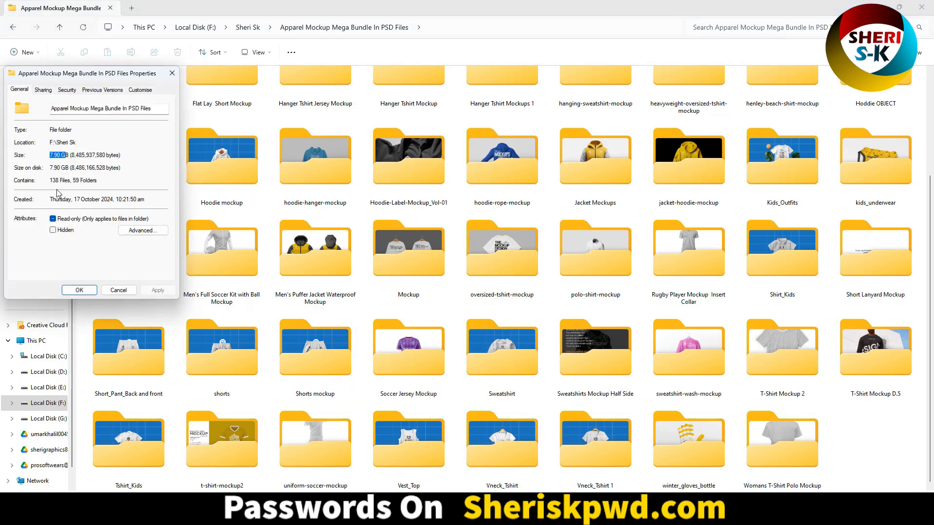
click(78, 290)
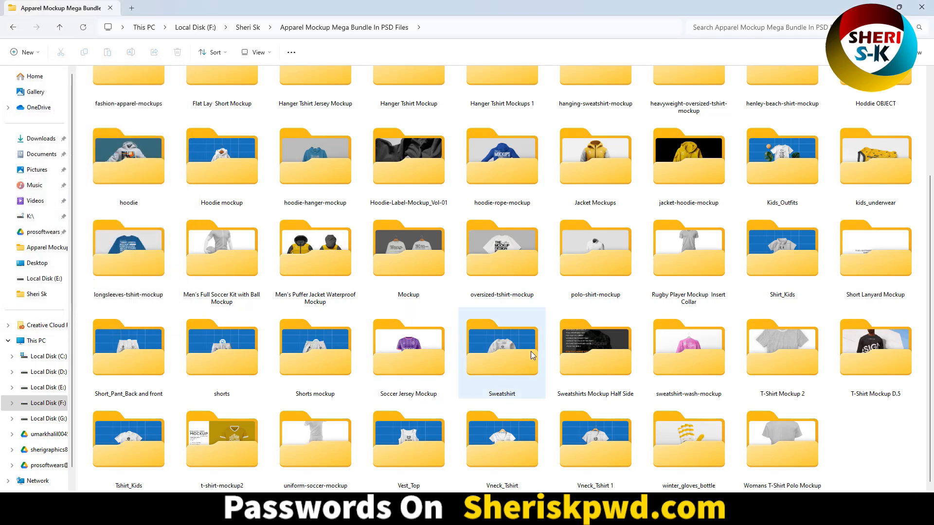
mouse_move(314, 348)
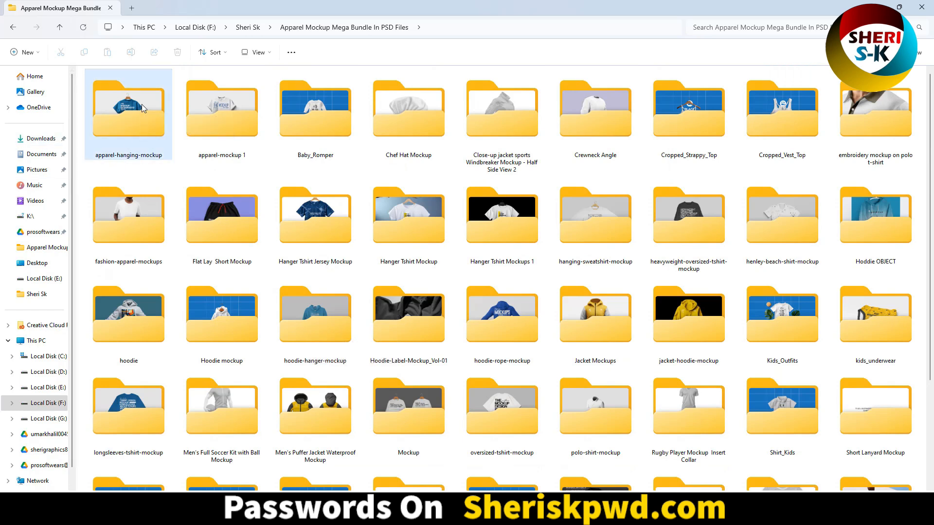
- Go through apparel-hanging-mockup into the jacket-hoodie-mockup folder and open its PSD
double_click(128, 108)
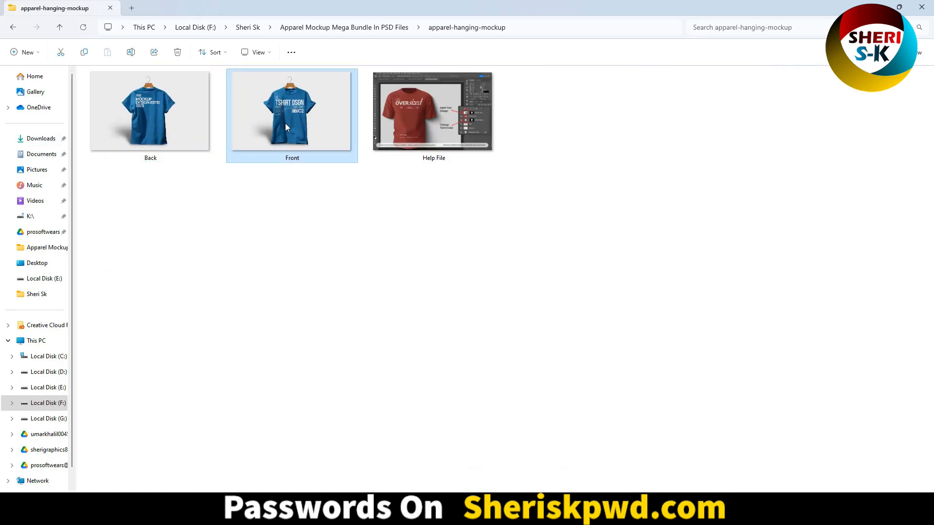
click(150, 111)
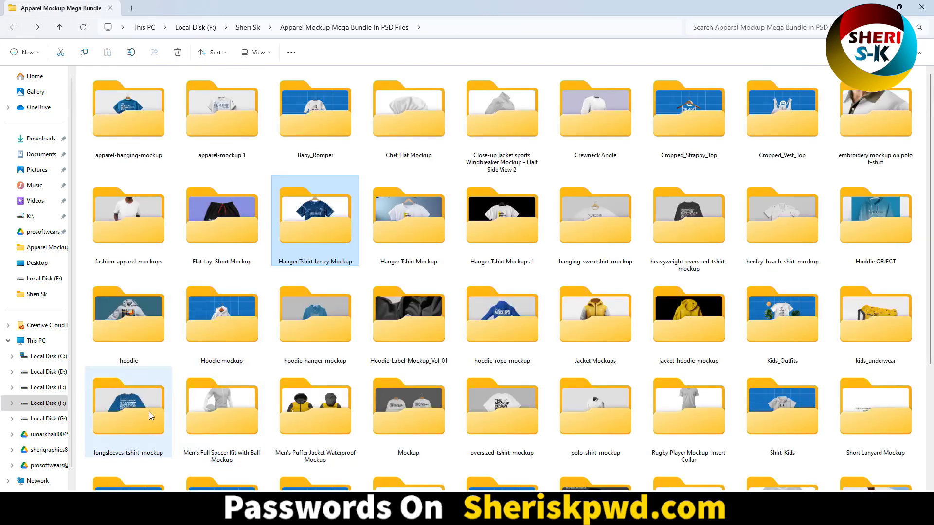
double_click(128, 314)
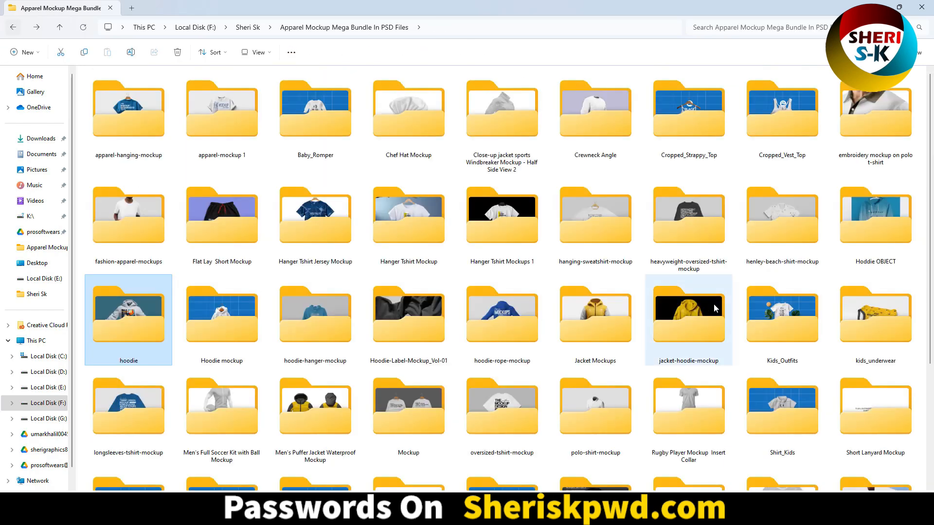
double_click(688, 315)
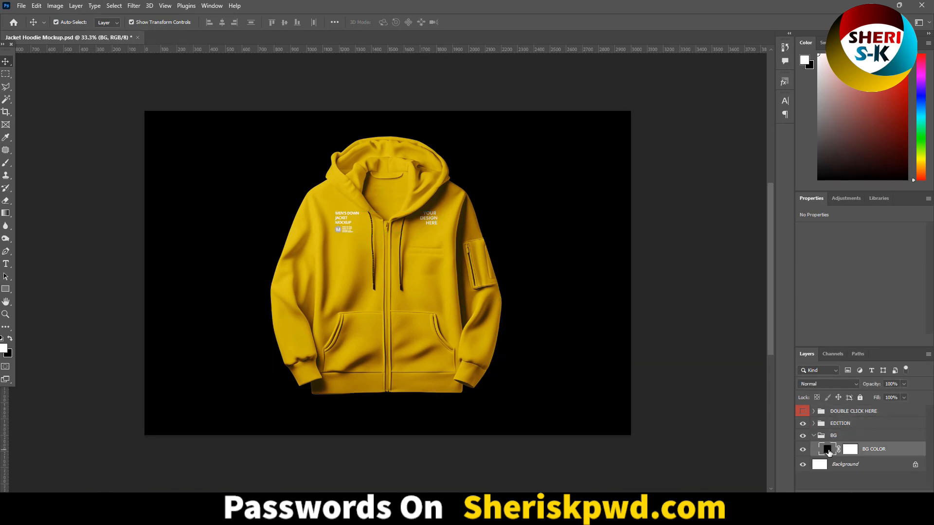
- Make the BG COLOR fill blue and the jacket a softer blue, then close the document unsaved
double_click(826, 448)
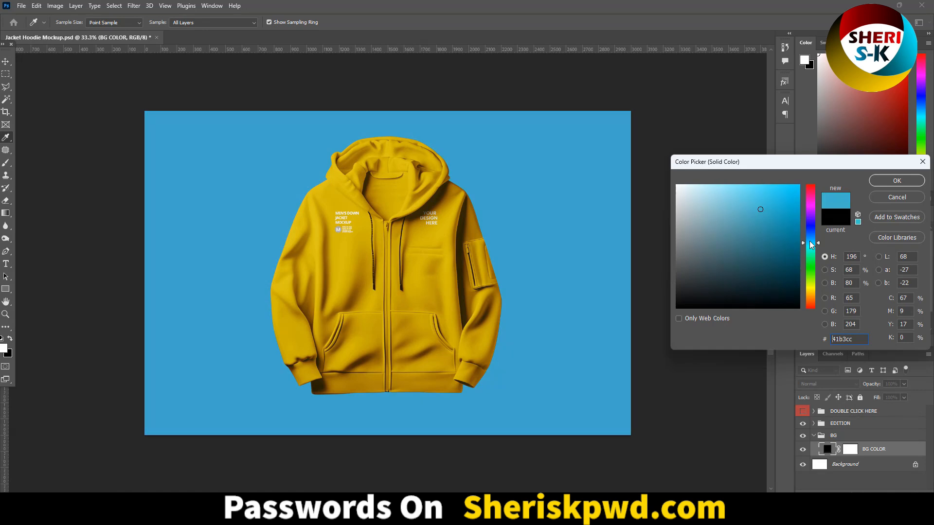
click(895, 181)
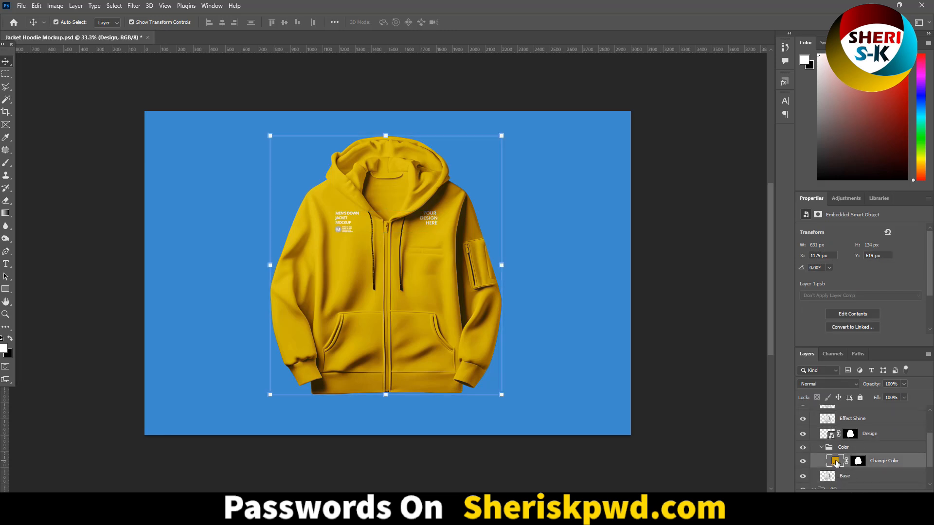
click(857, 460)
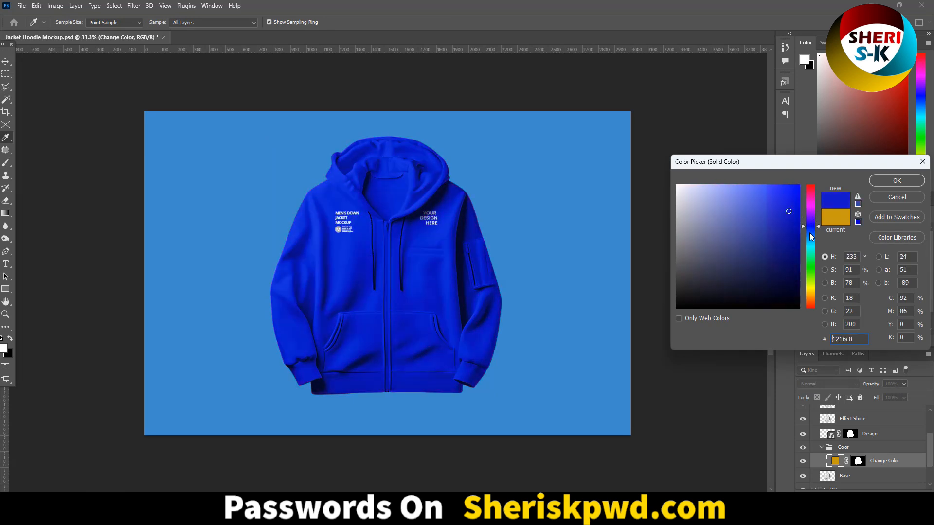
click(746, 206)
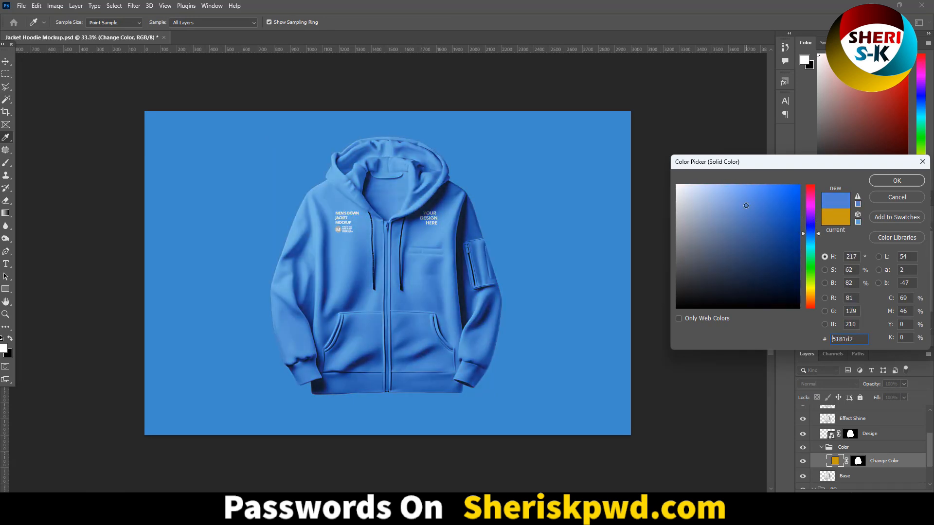
click(896, 181)
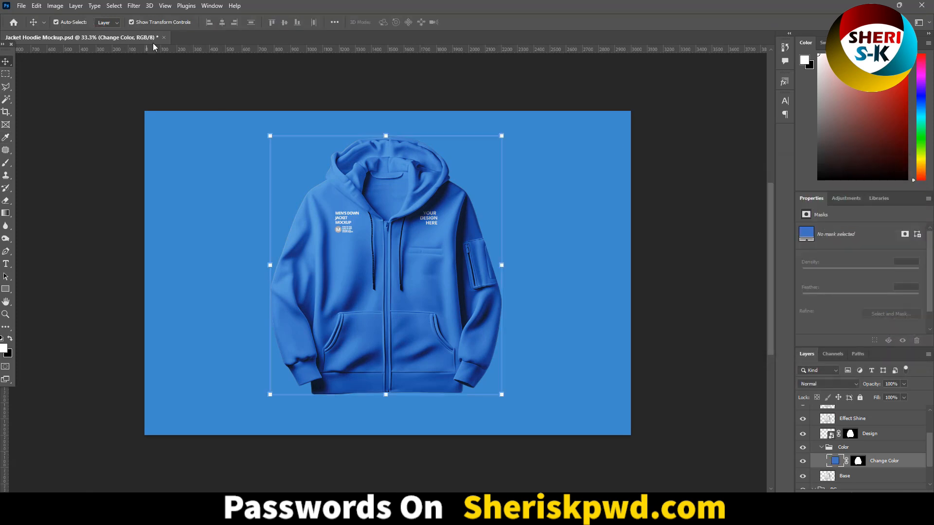
click(163, 37)
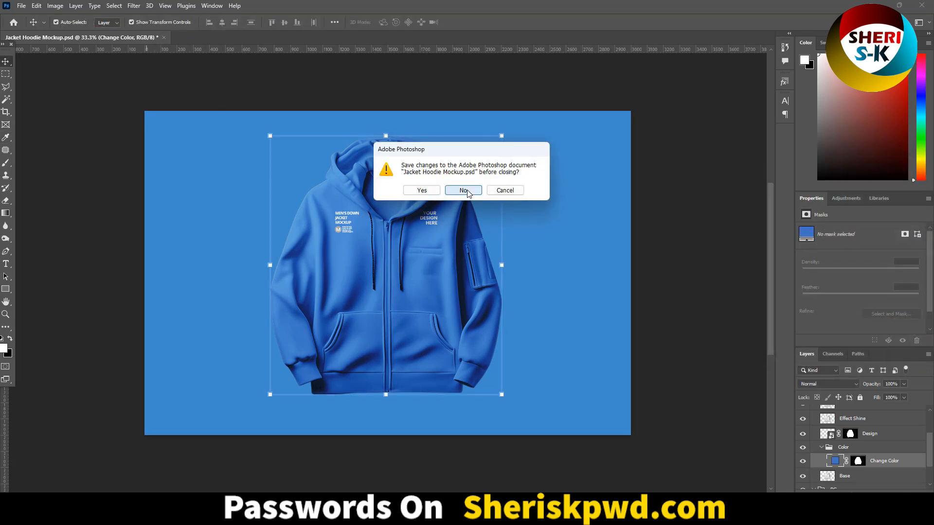
click(463, 189)
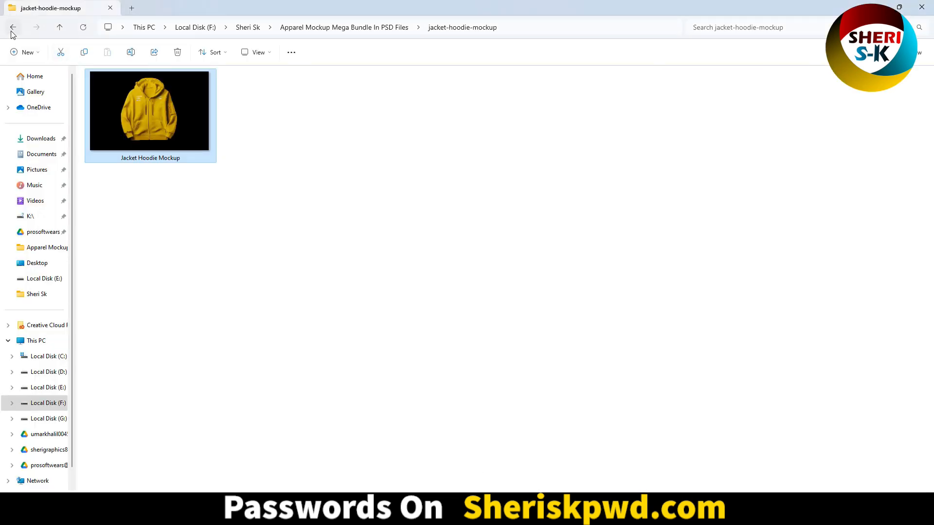
- View the uniform-soccer-mockup back, front and half-side previews, then return to the bundle folder list
click(13, 27)
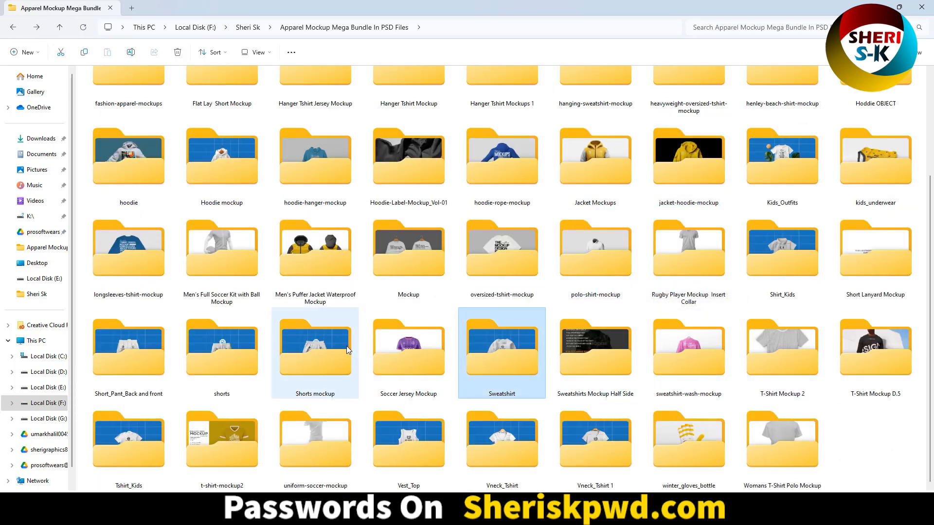
click(314, 351)
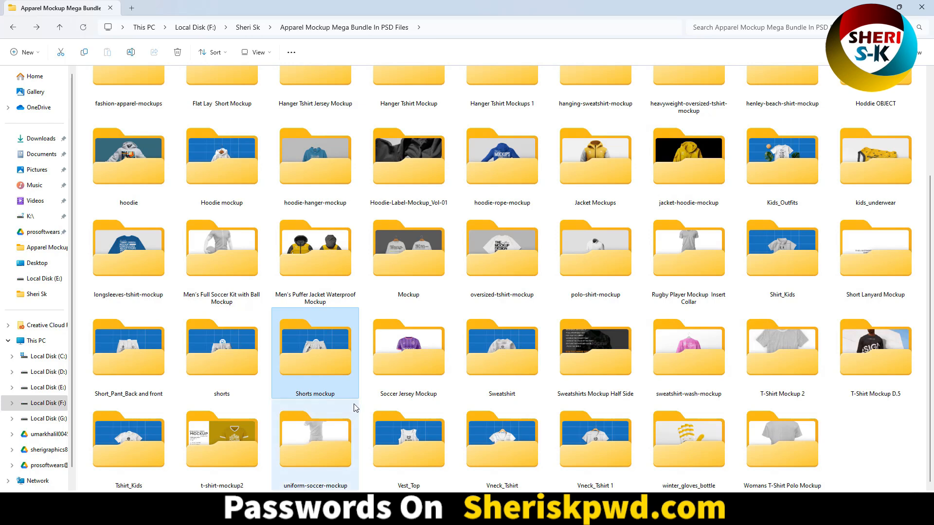
double_click(314, 439)
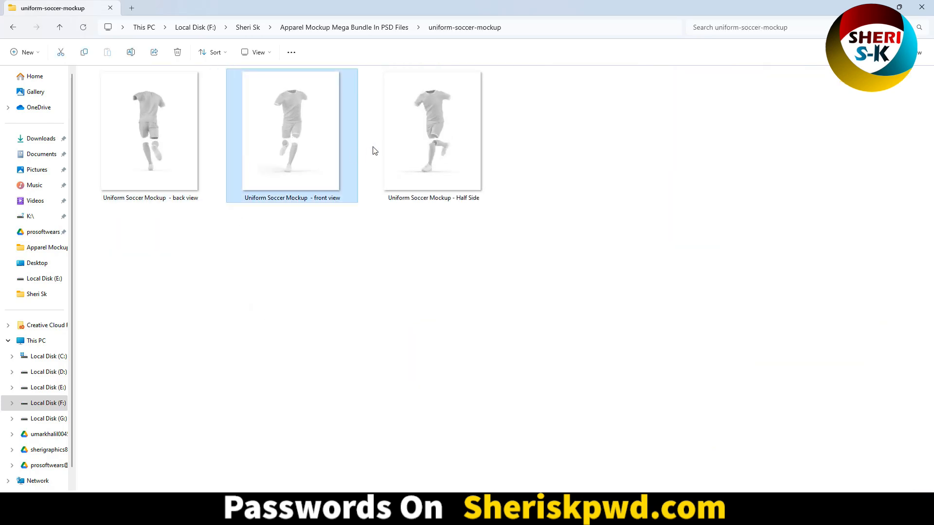
click(433, 131)
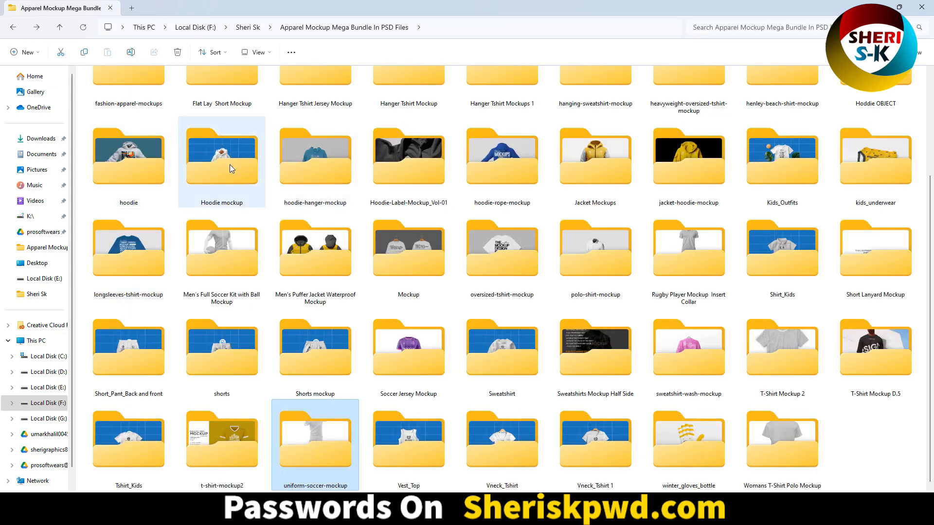
click(595, 156)
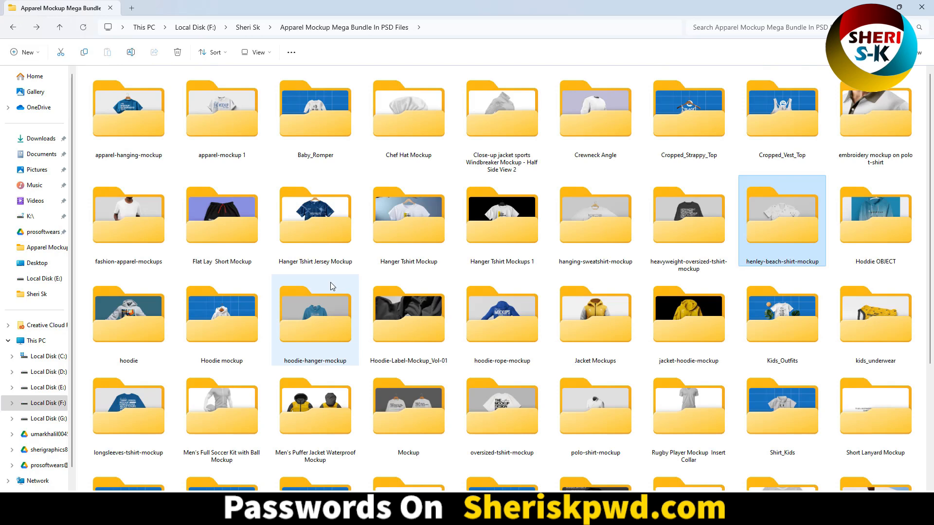
mouse_move(607, 336)
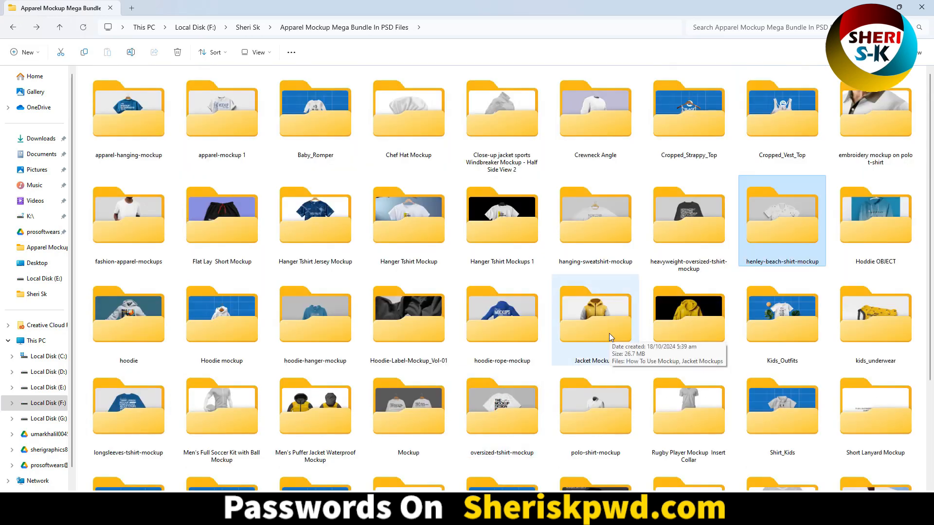
mouse_move(452, 304)
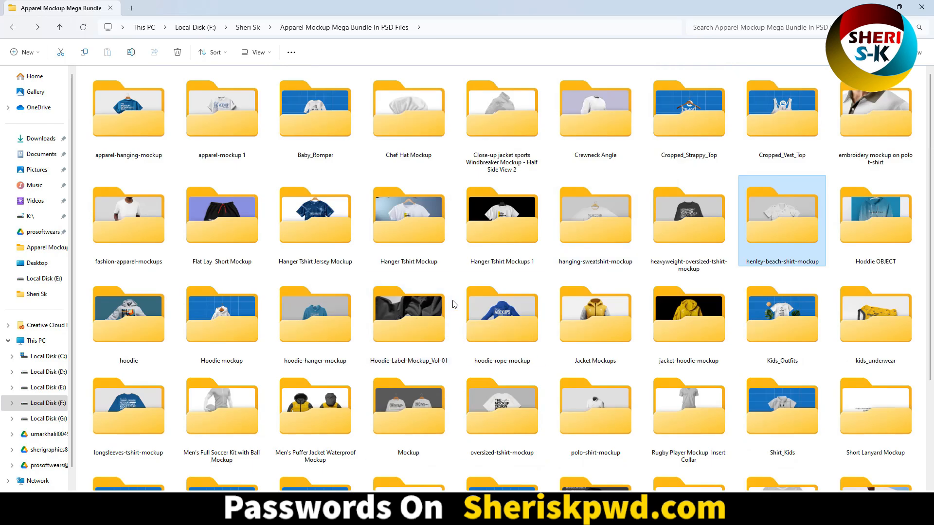